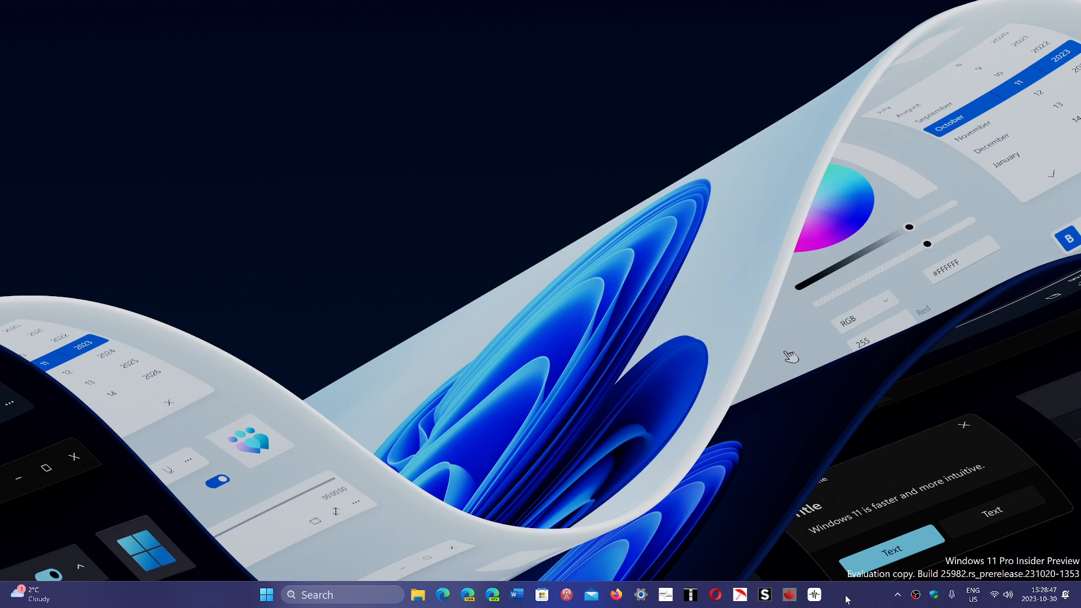
pyautogui.moveTo(826, 531)
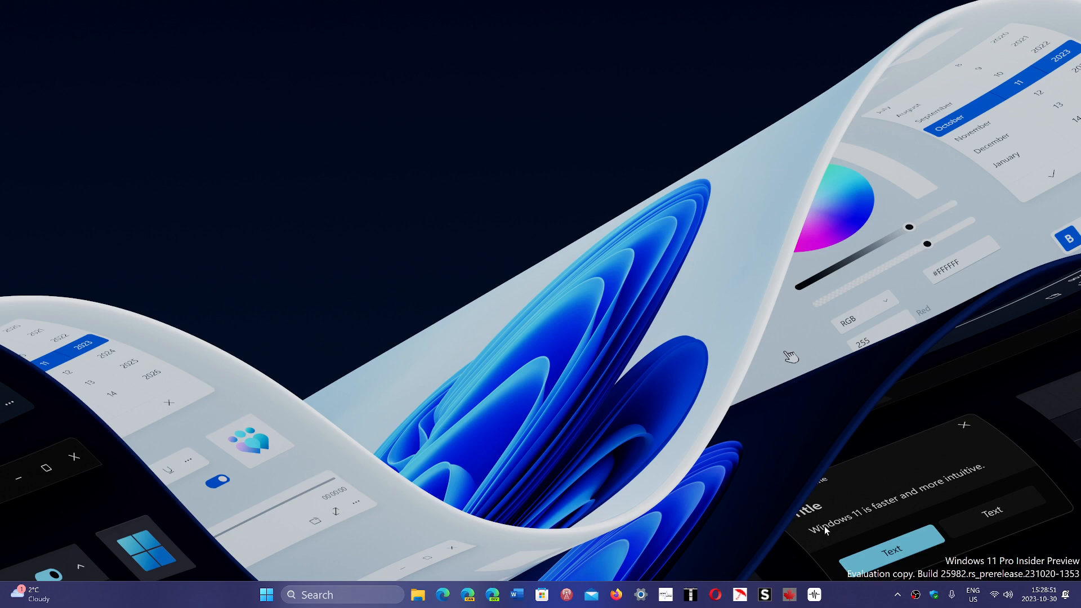
pyautogui.moveTo(440, 521)
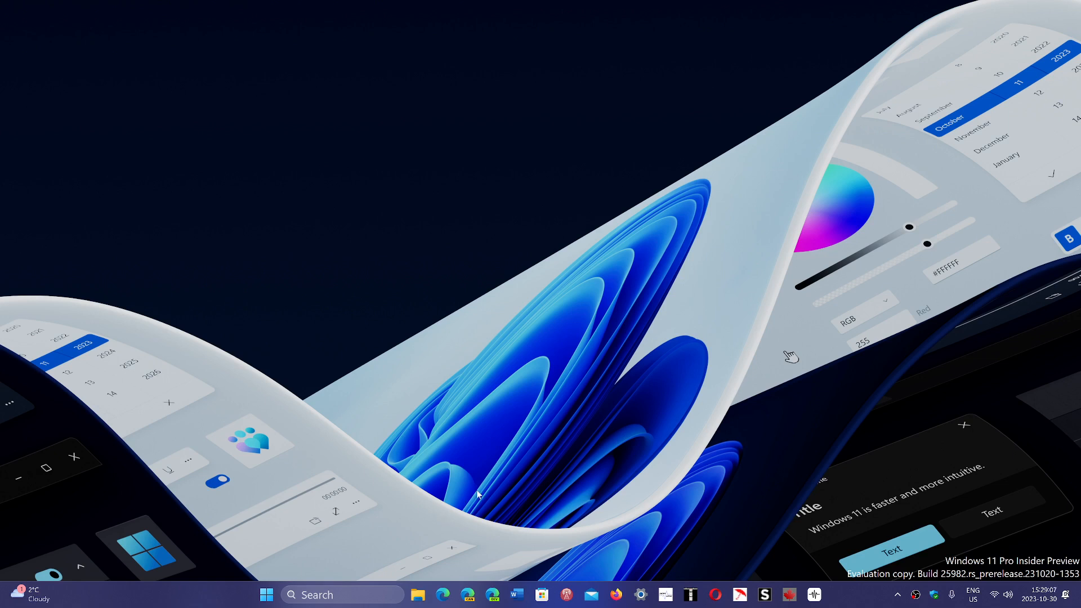
pyautogui.moveTo(444, 552)
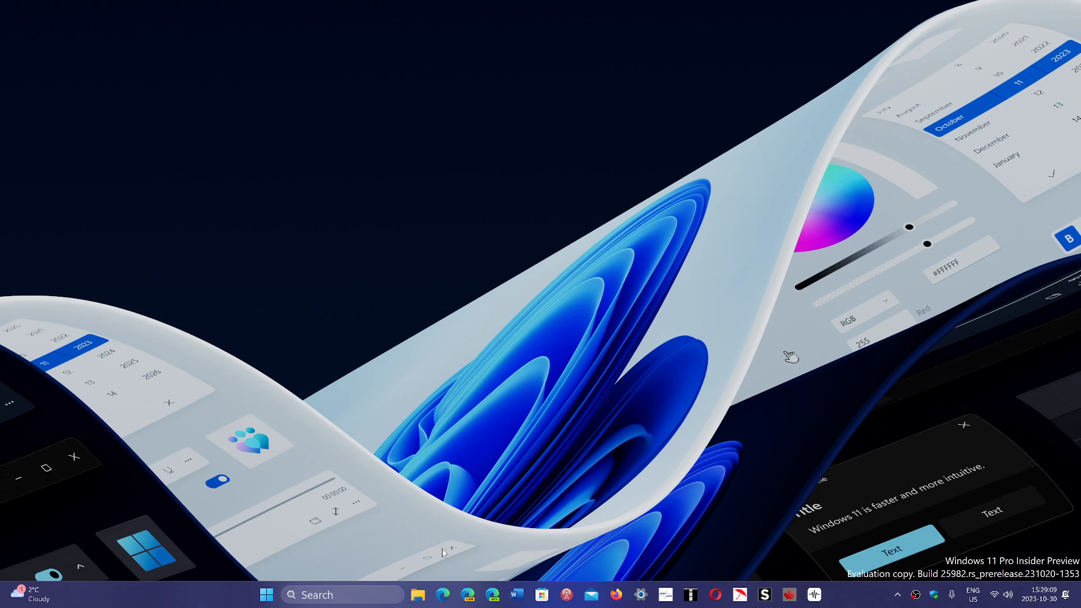
# Bring Chrome forward showing the meteo.gc.ca Information météo page with the Canada alerts map.
pyautogui.click(341, 595)
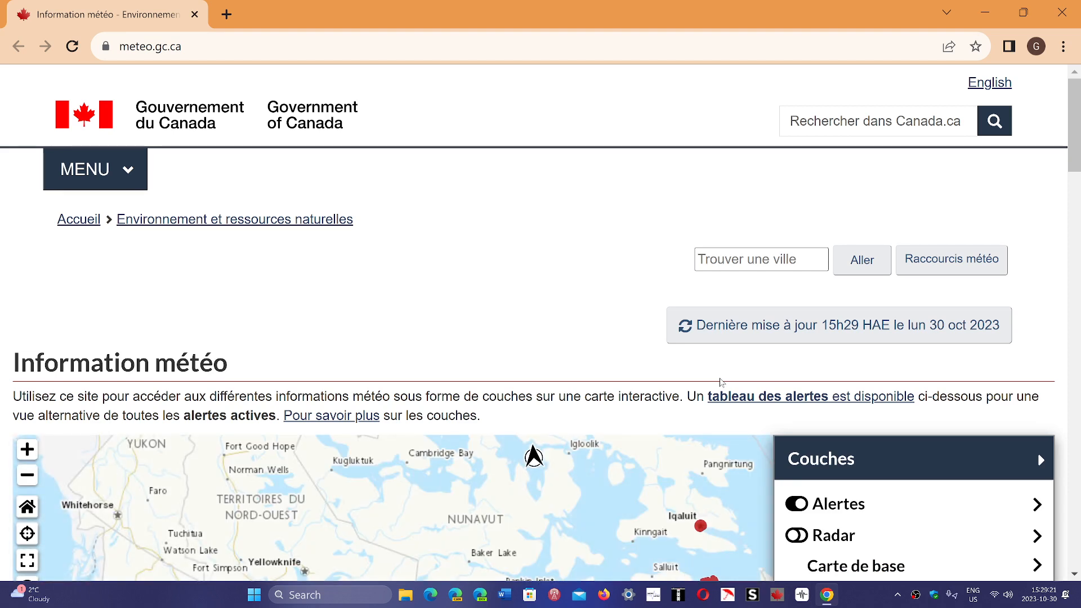
pyautogui.moveTo(338, 200)
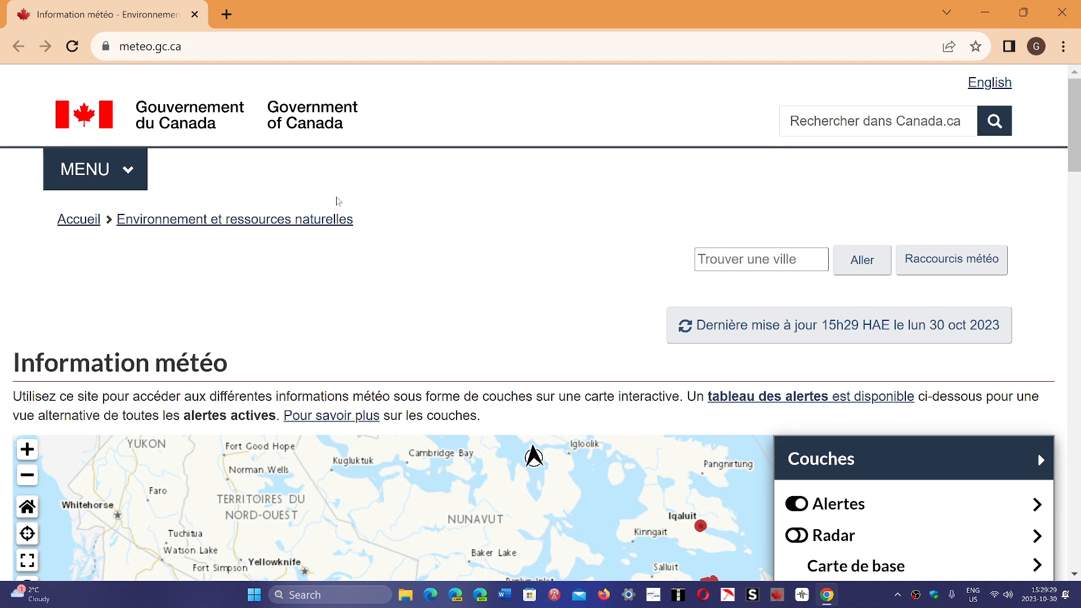
pyautogui.moveTo(106, 46)
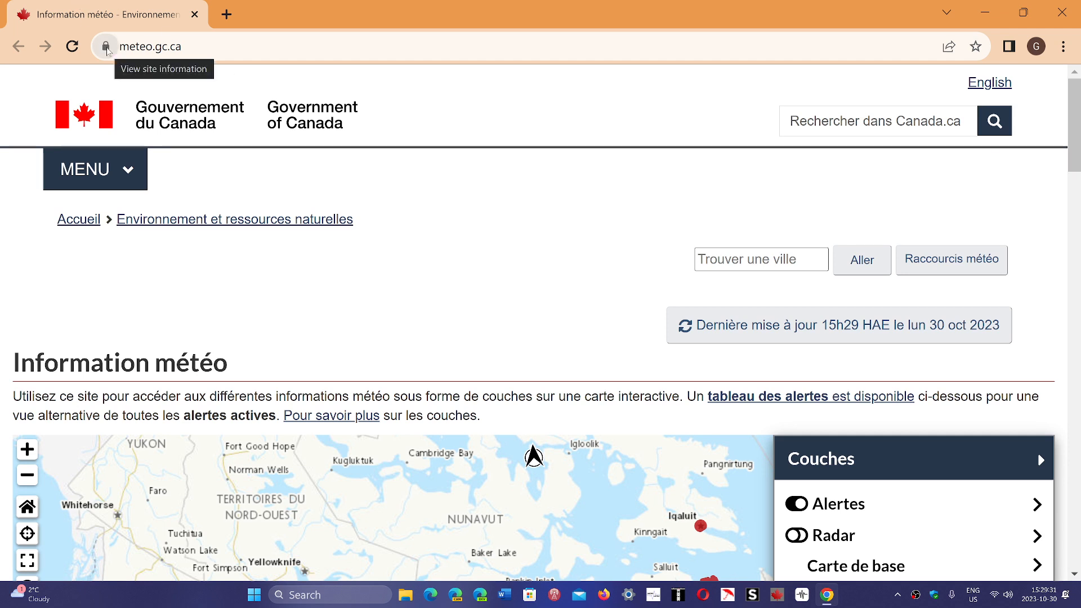
# Reveal the padlock site-info popup confirming meteo.gc.ca uses a secure connection.
pyautogui.click(106, 46)
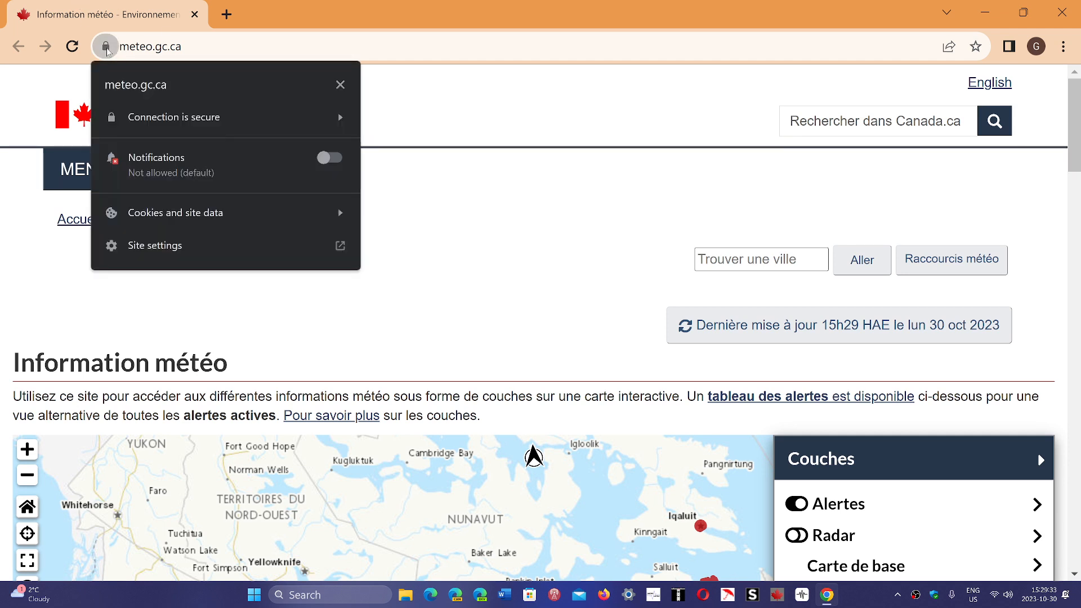
pyautogui.moveTo(173, 117)
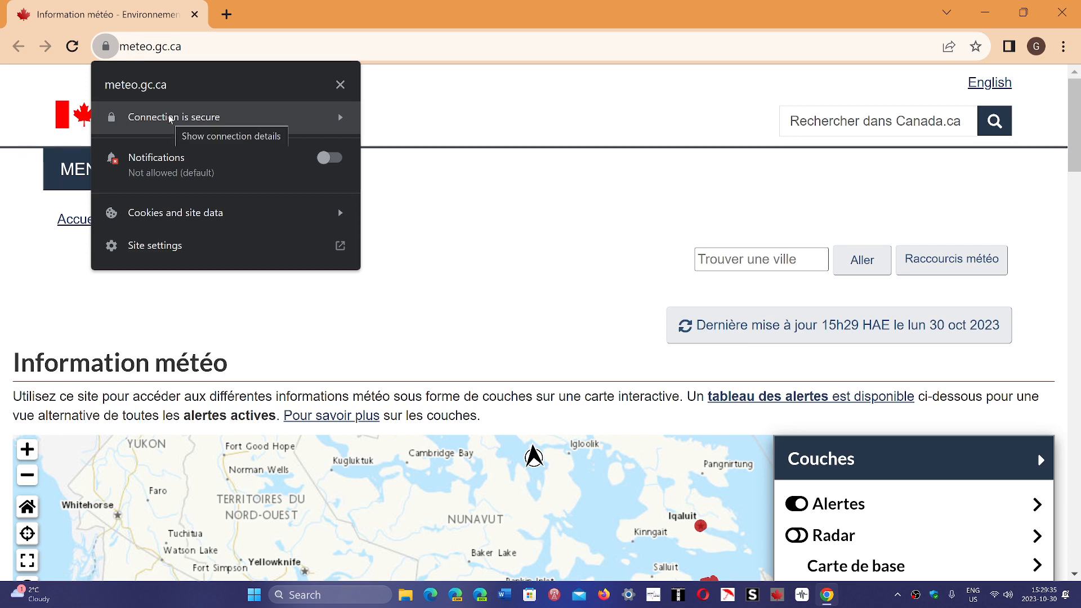
pyautogui.moveTo(511, 140)
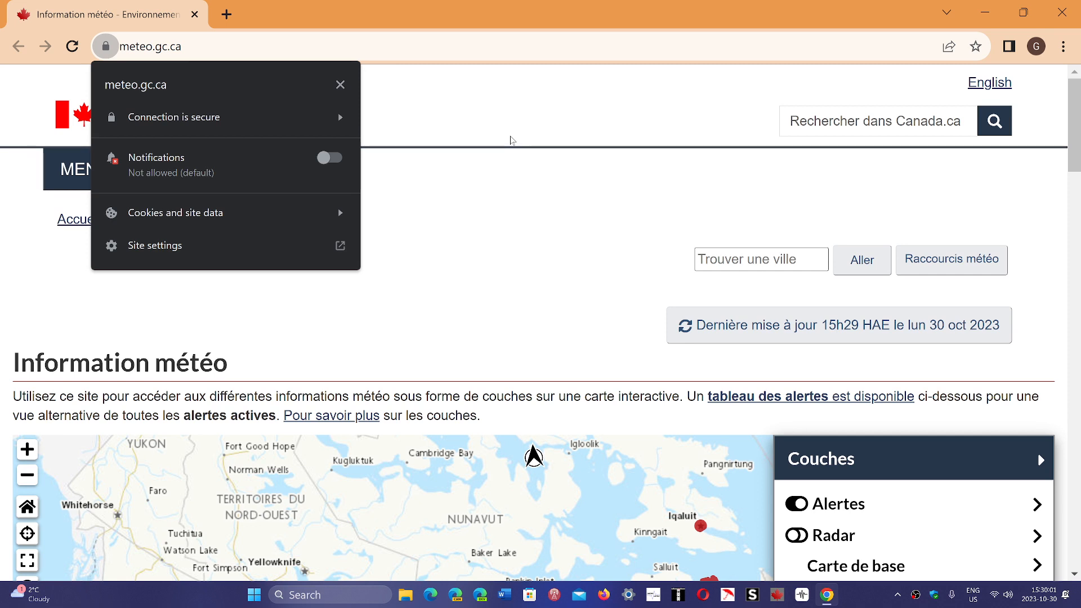
# Dismiss the site-info popup and follow the 'Environnement et ressources naturelles' breadcrumb to canada.ca.
pyautogui.click(499, 257)
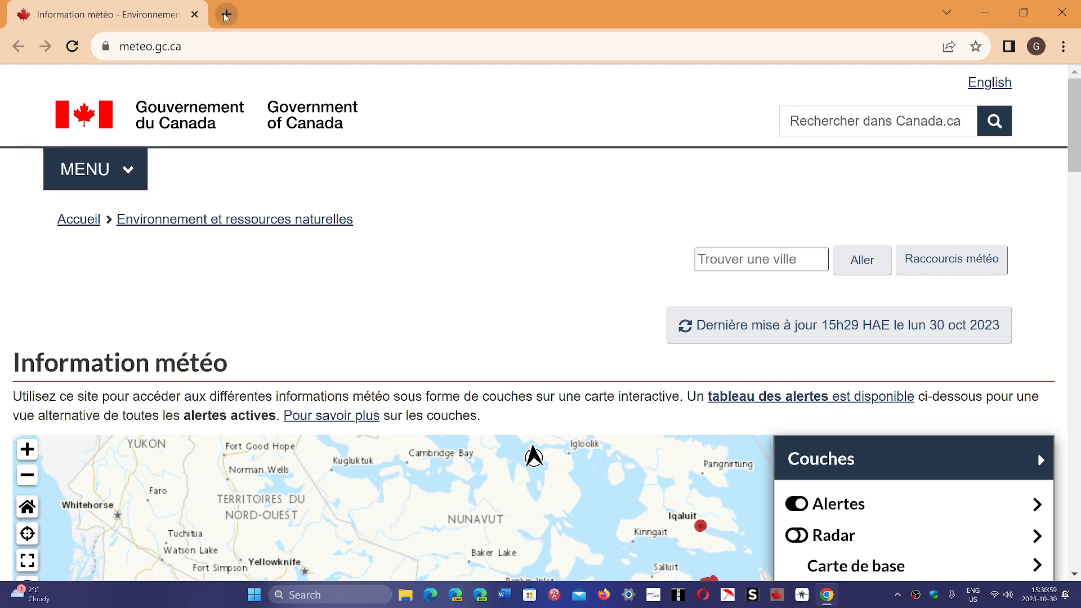
pyautogui.moveTo(226, 13)
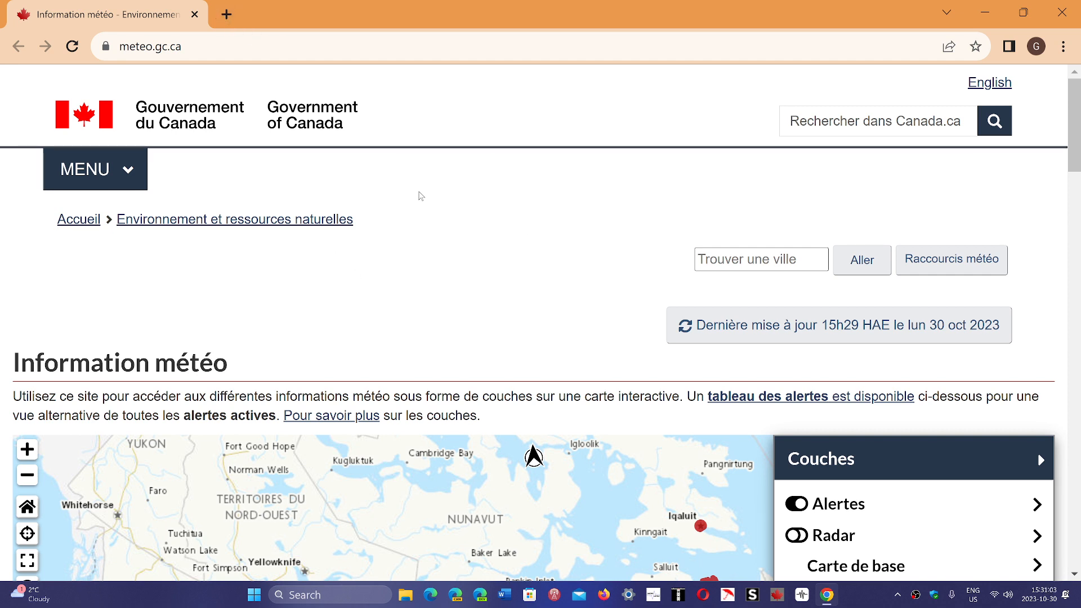
pyautogui.click(234, 220)
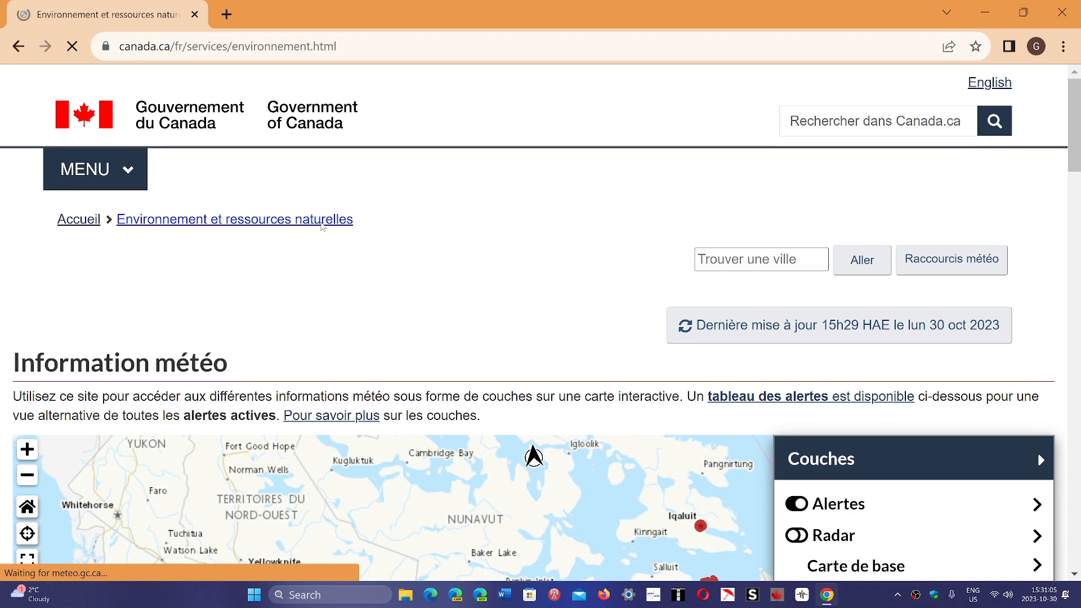